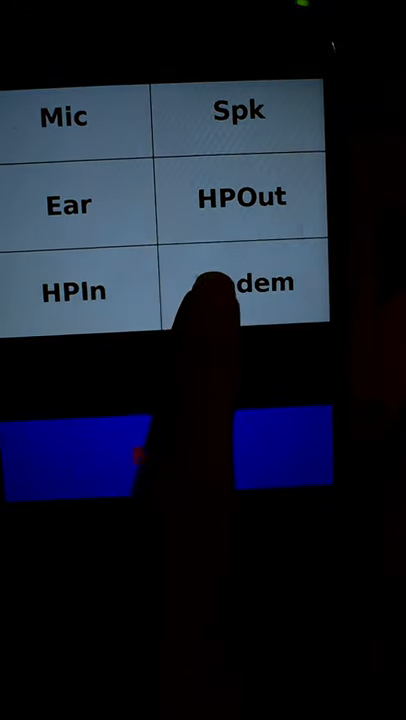
Step: Power on the modem from the overlay menu grid so its toggle turns red
click(244, 282)
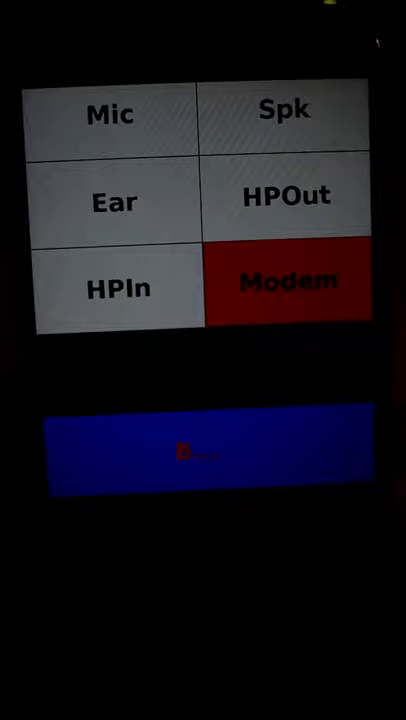
click(110, 112)
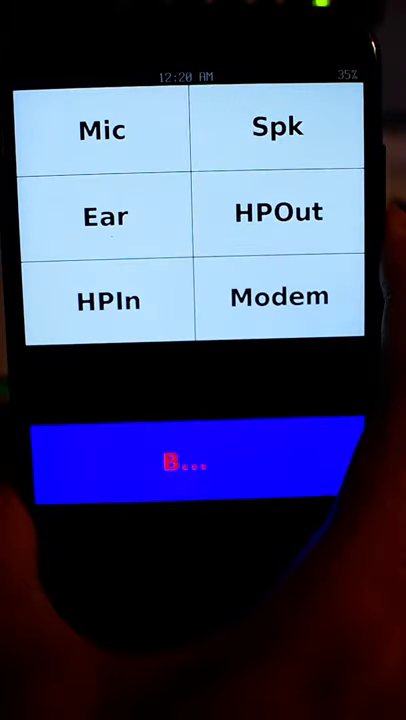
Step: Switch the Modem toggle off so it turns white
click(184, 464)
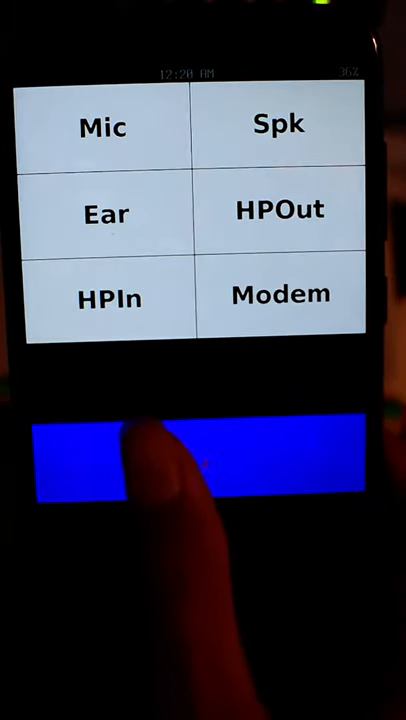